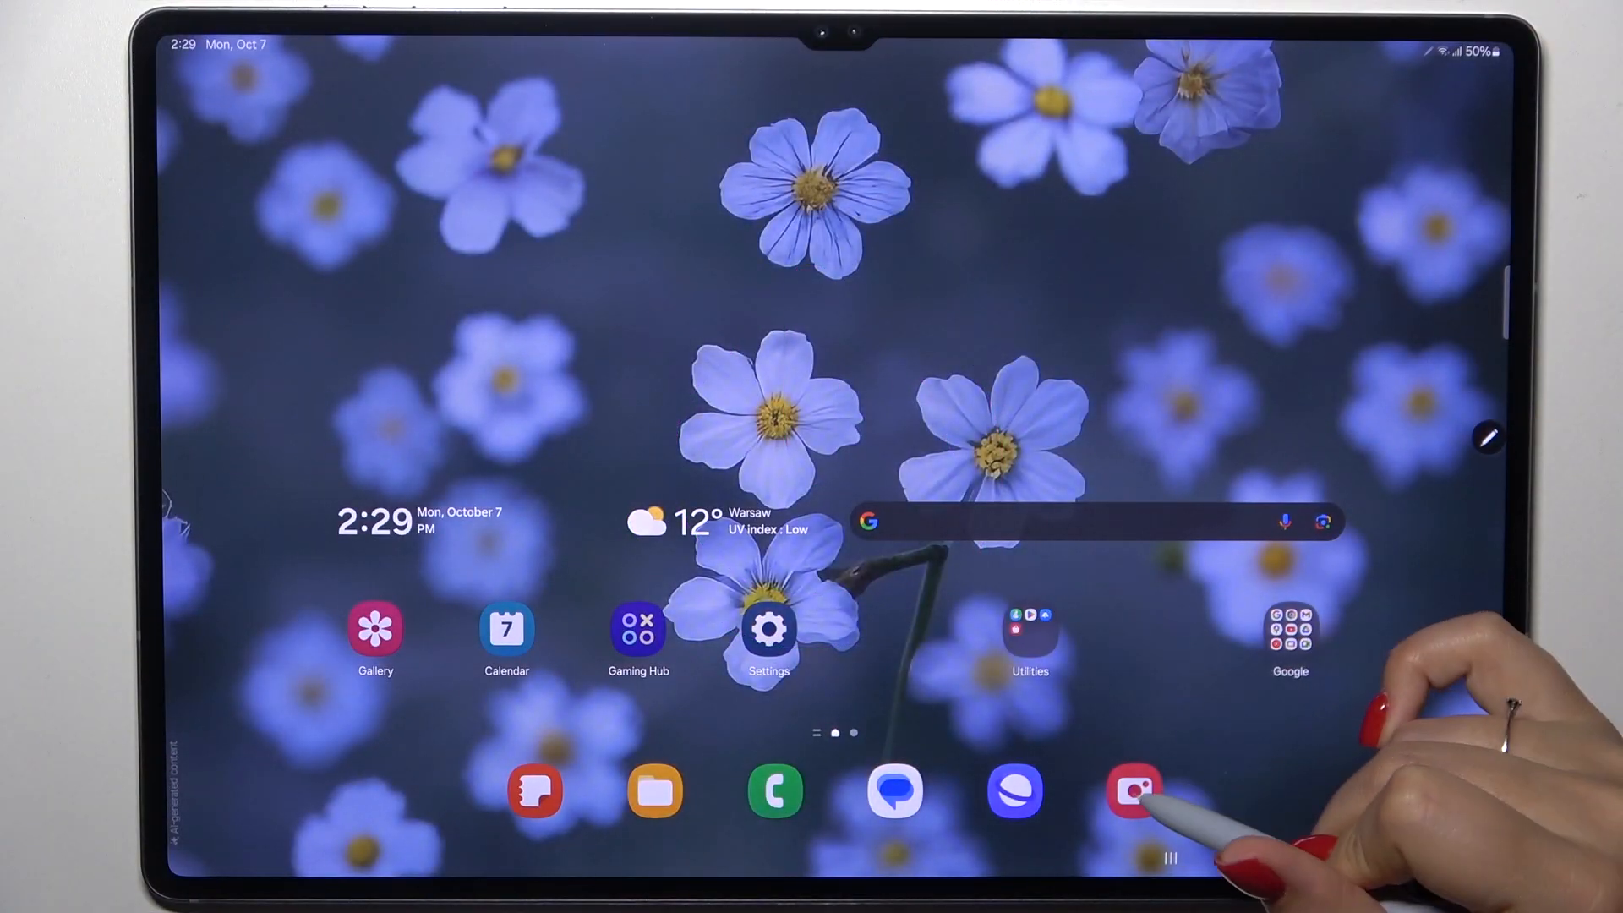
# Step: Launch Samsung Camera from the home-screen dock icon
pyautogui.click(1130, 792)
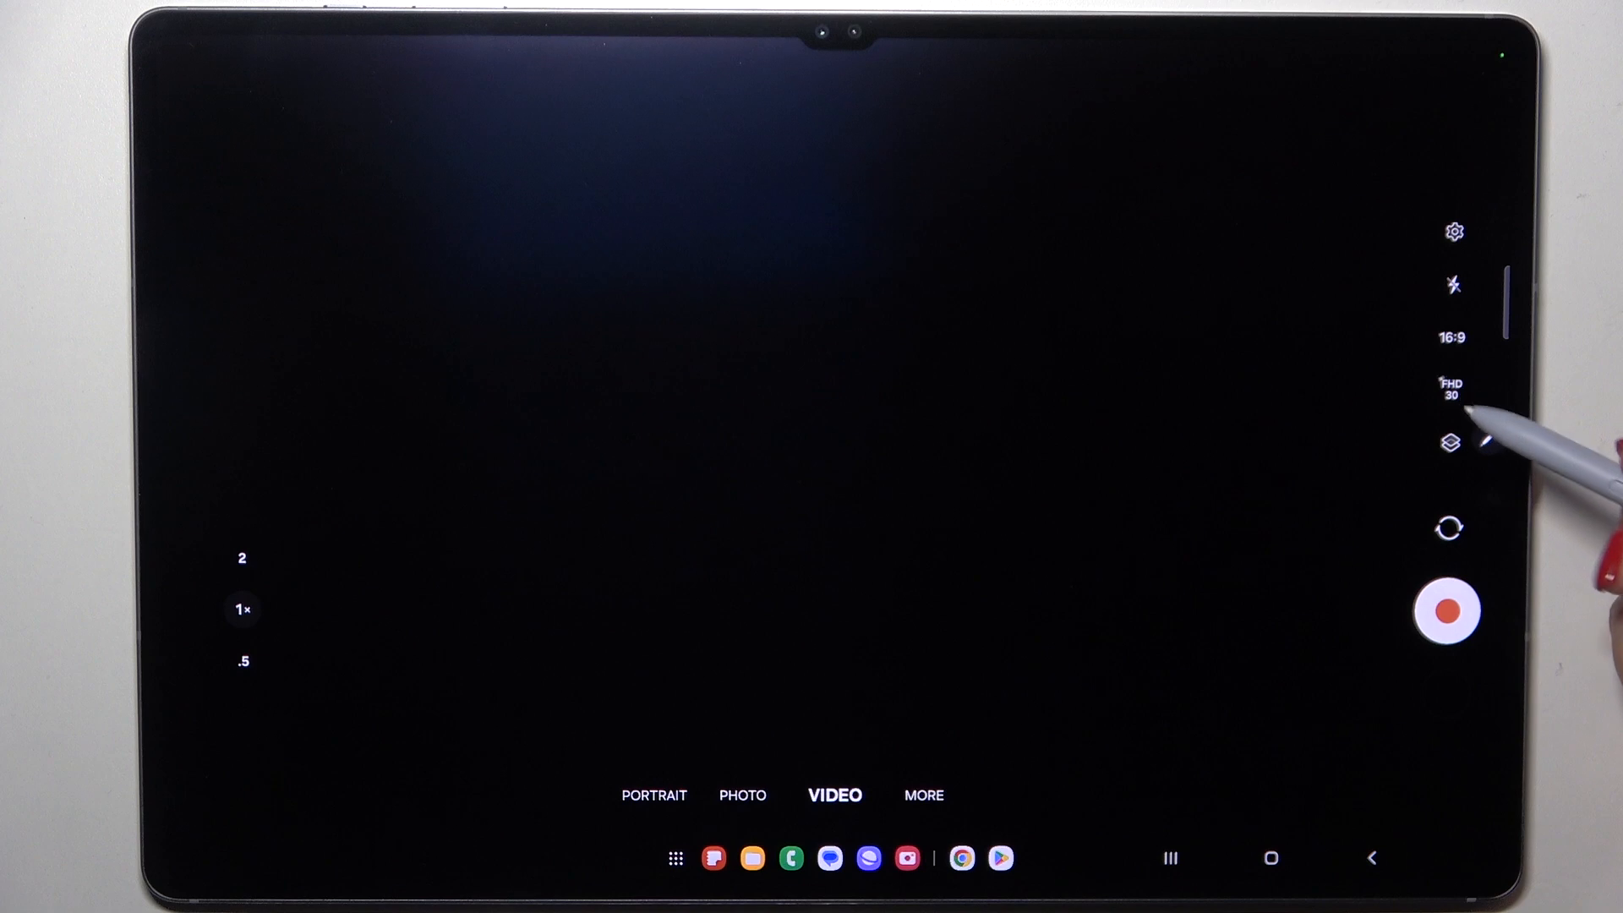
pyautogui.moveTo(1480, 393)
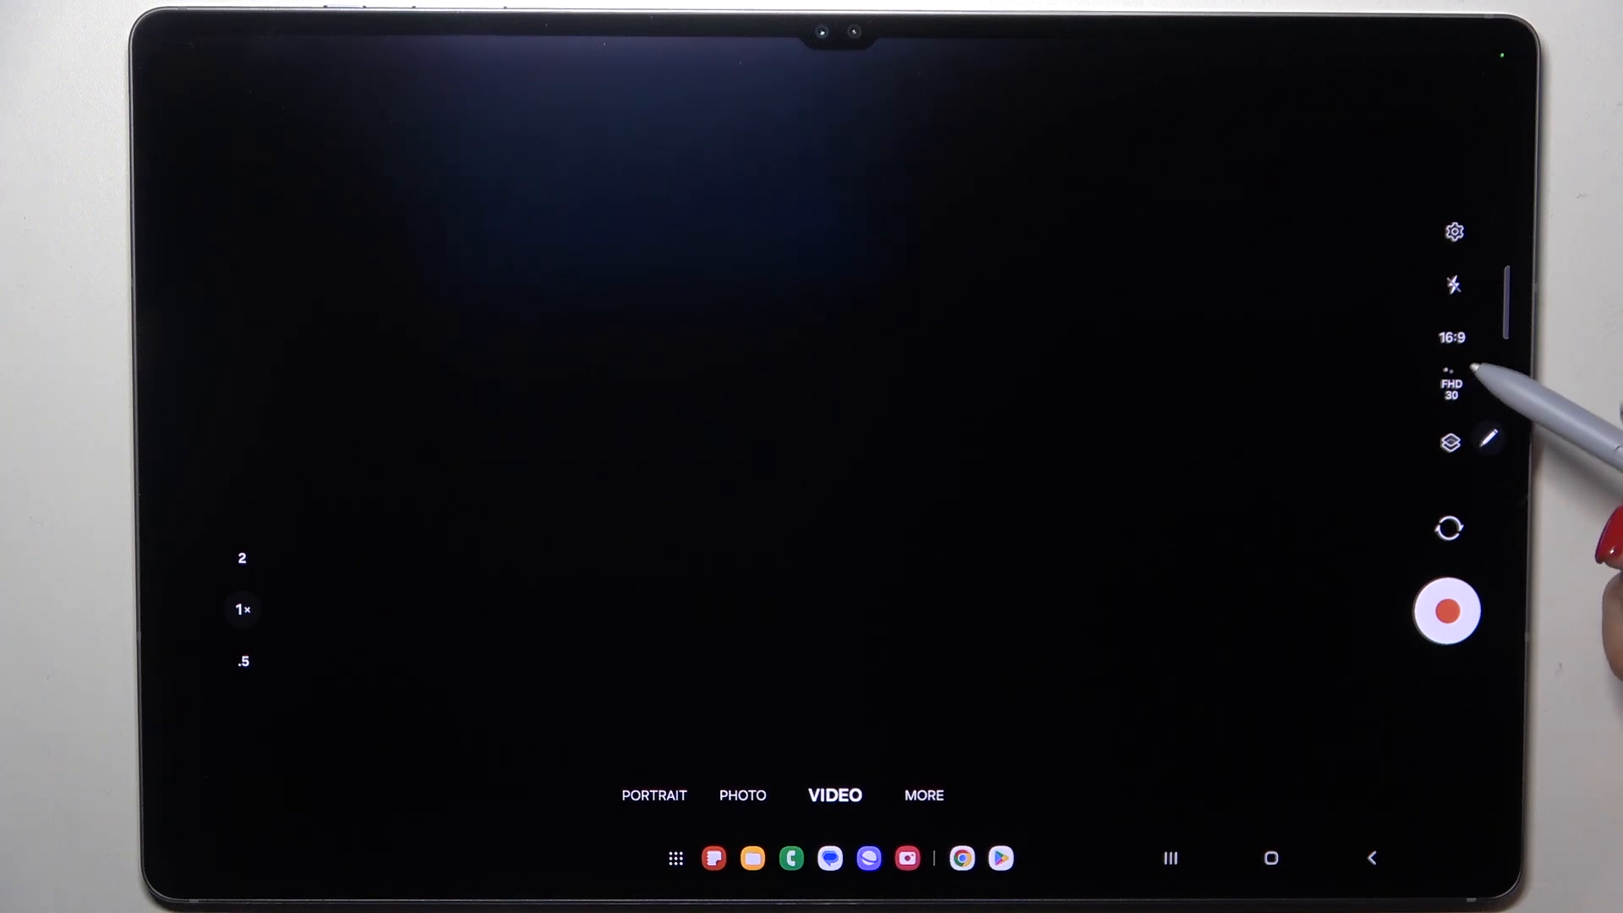
# Step: Change the video resolution from FHD 30 to HD, keeping 30 fps
pyautogui.click(1452, 385)
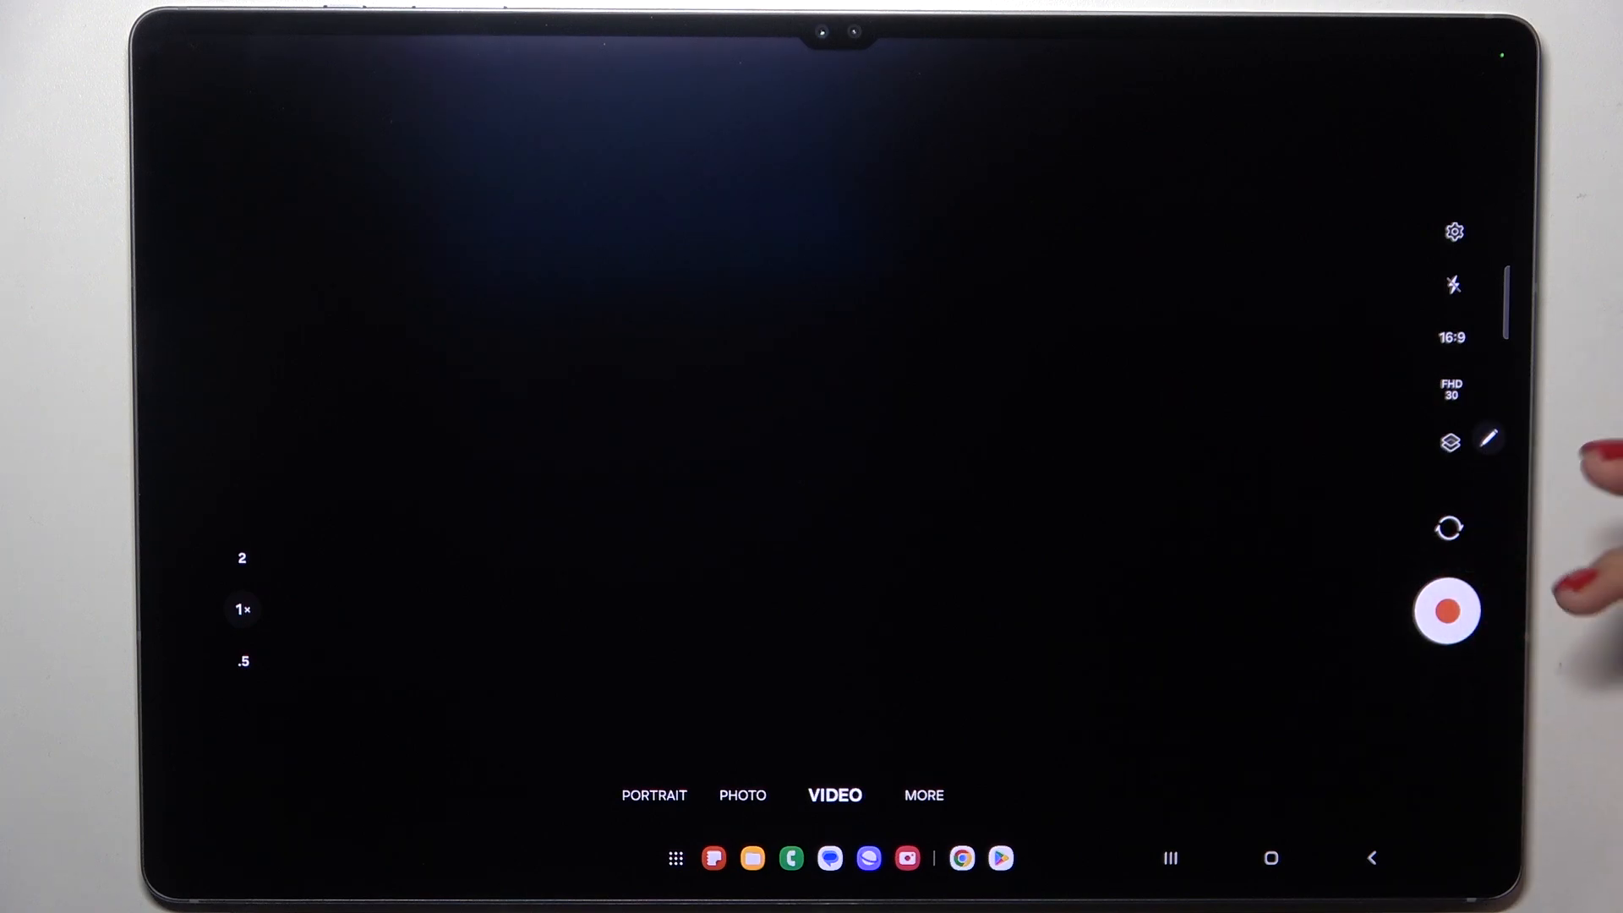
pyautogui.click(1452, 389)
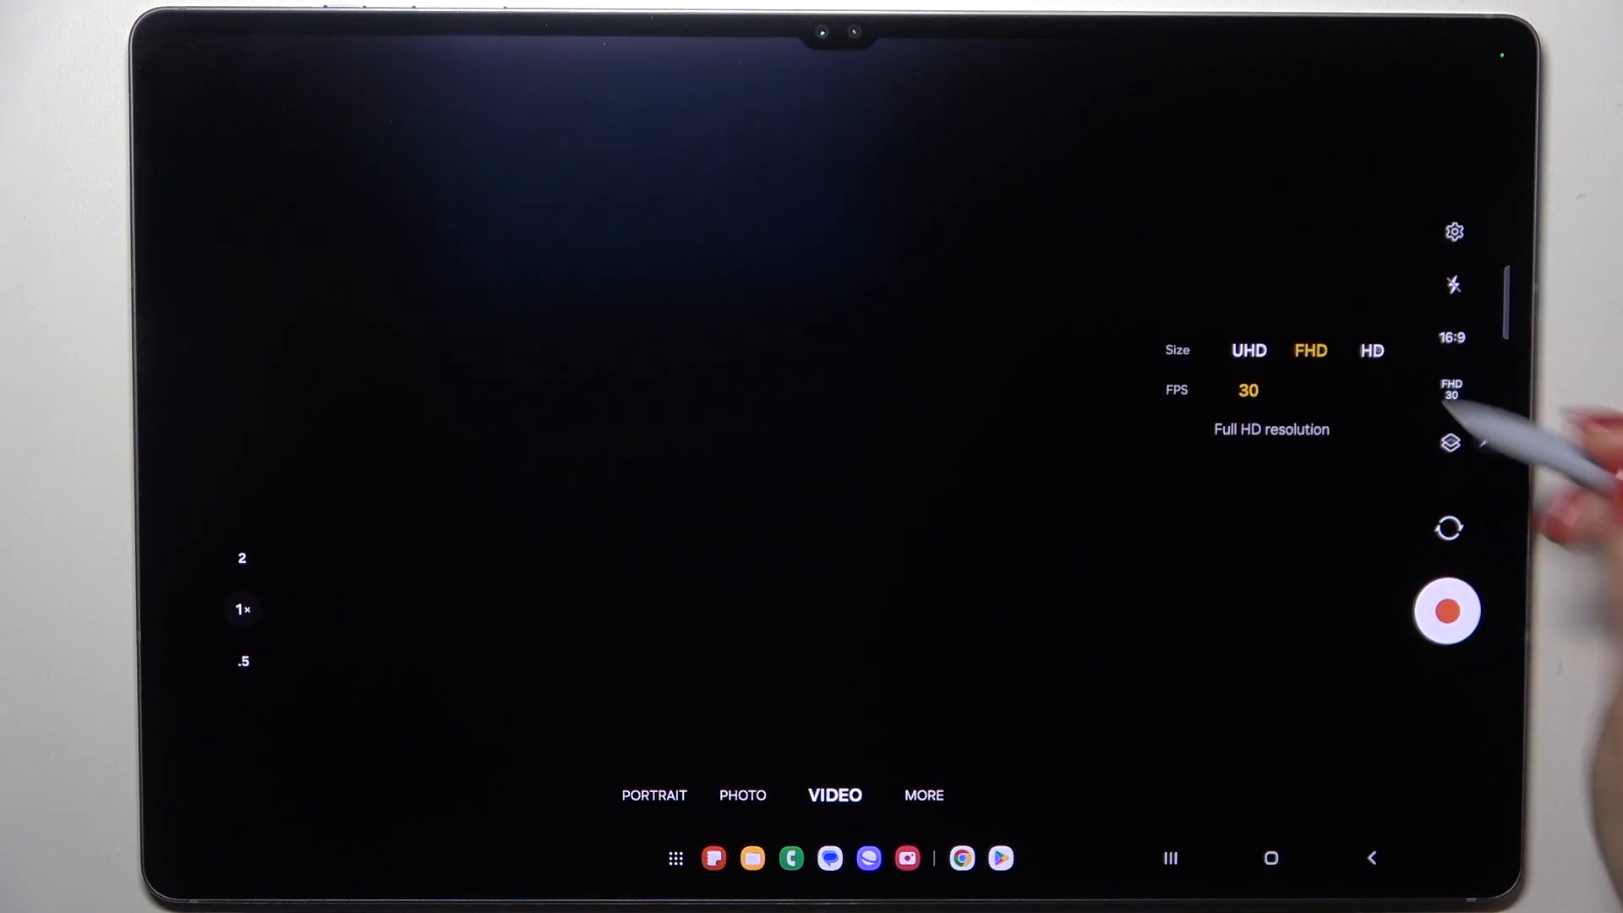
pyautogui.click(1371, 350)
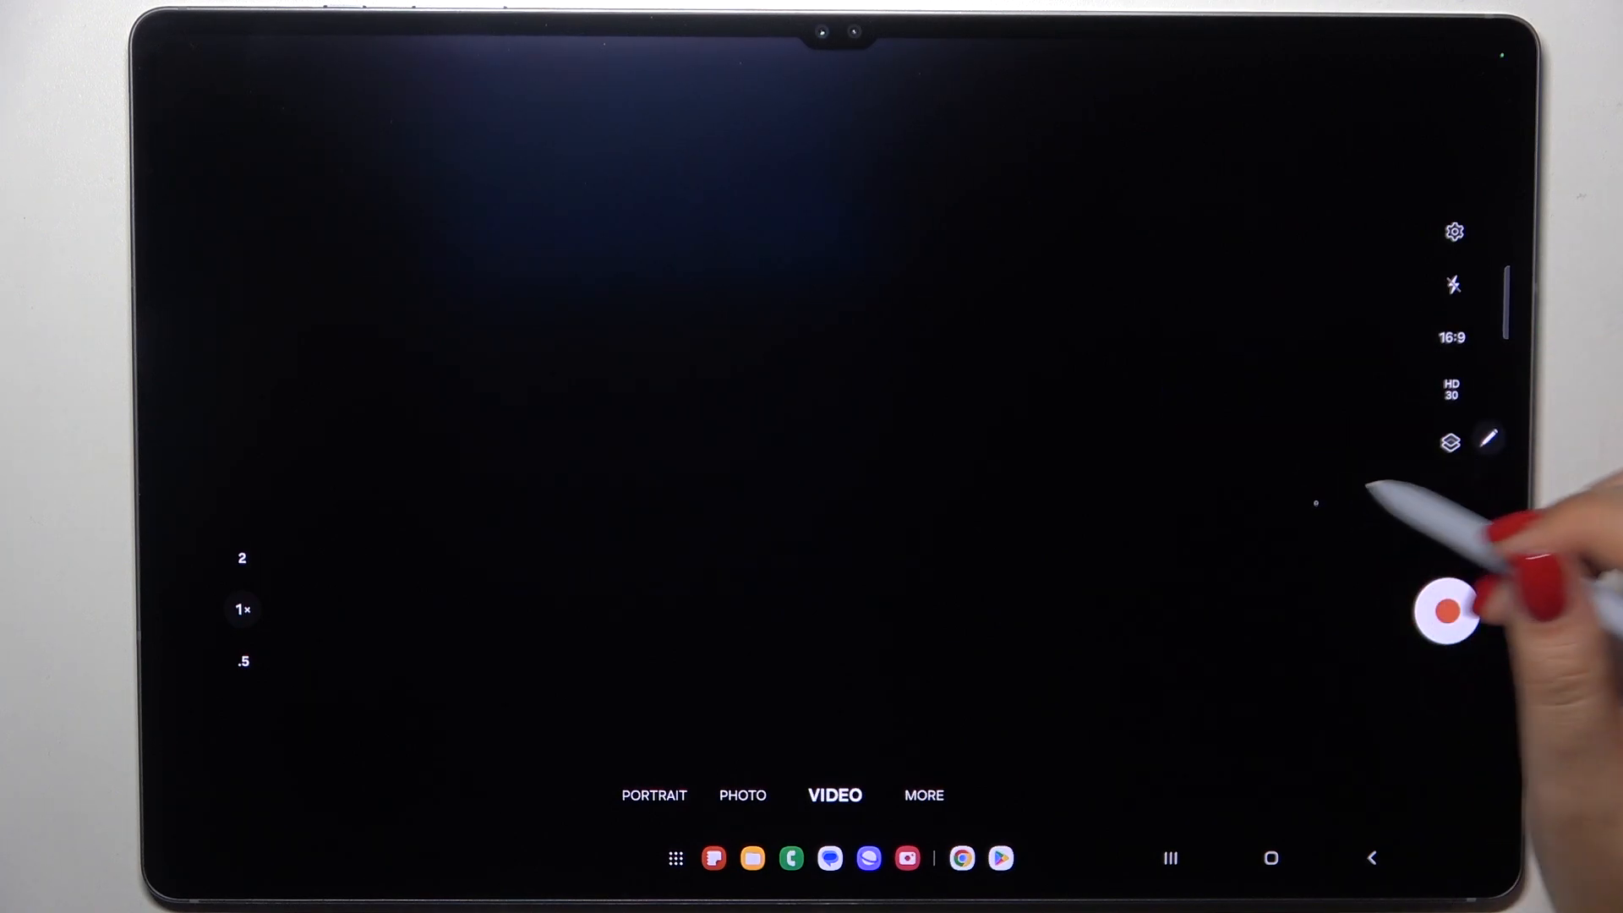